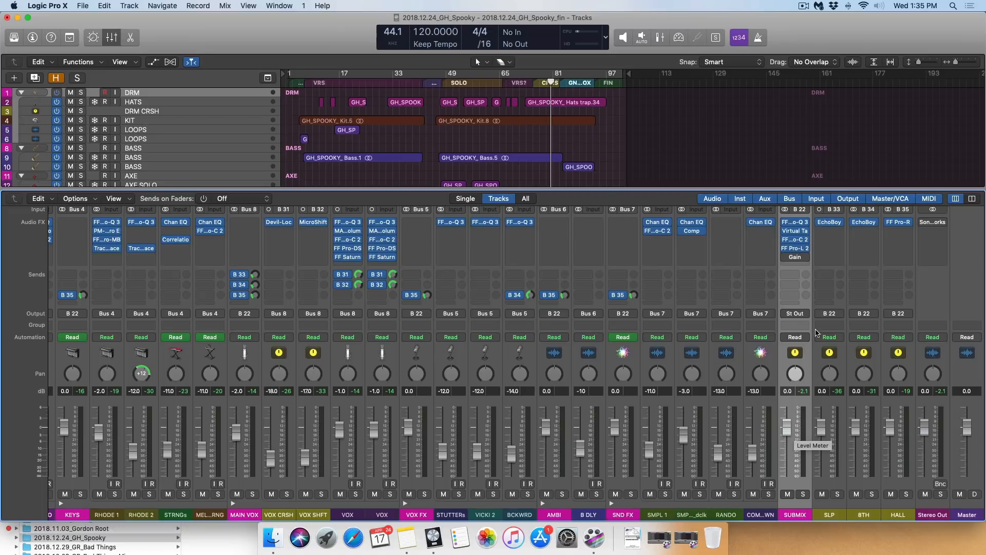
{"action": "mouse_move", "coordinate": [935, 321]}
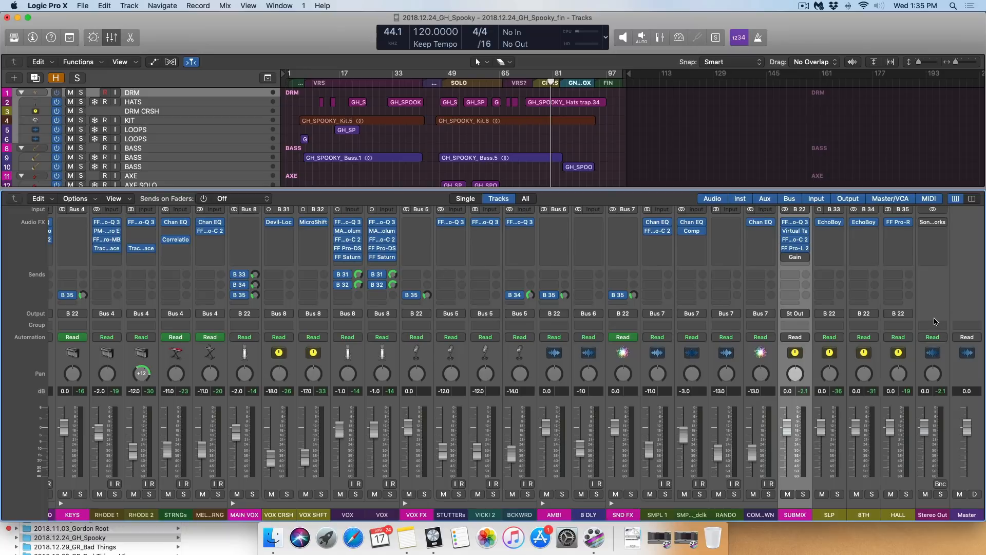
{"action": "mouse_move", "coordinate": [880, 318]}
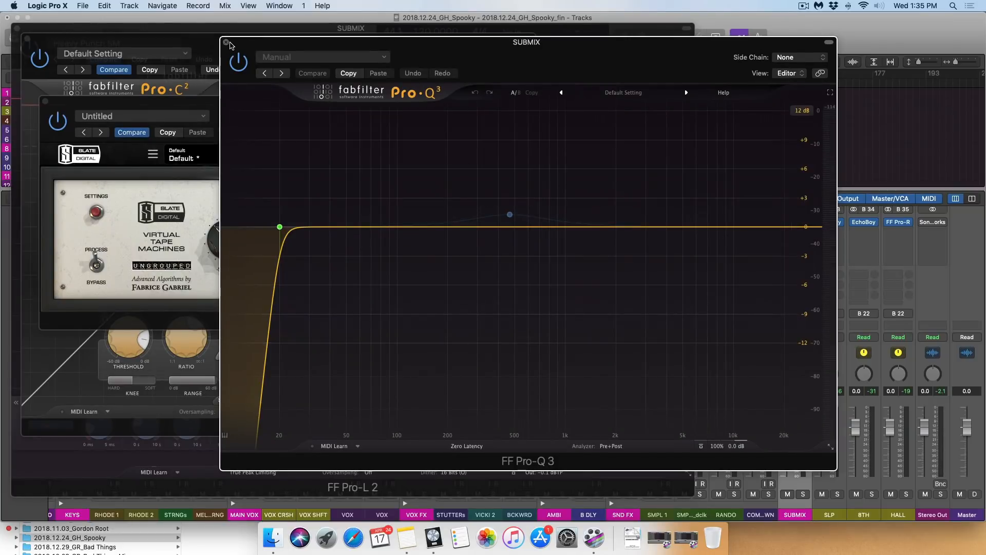
- Review the FF Pro-L 2 limiter (Heavy Punch SM preset) on SUBMIX, then close it back to the mixer
{"action": "left_click", "coordinate": [226, 42]}
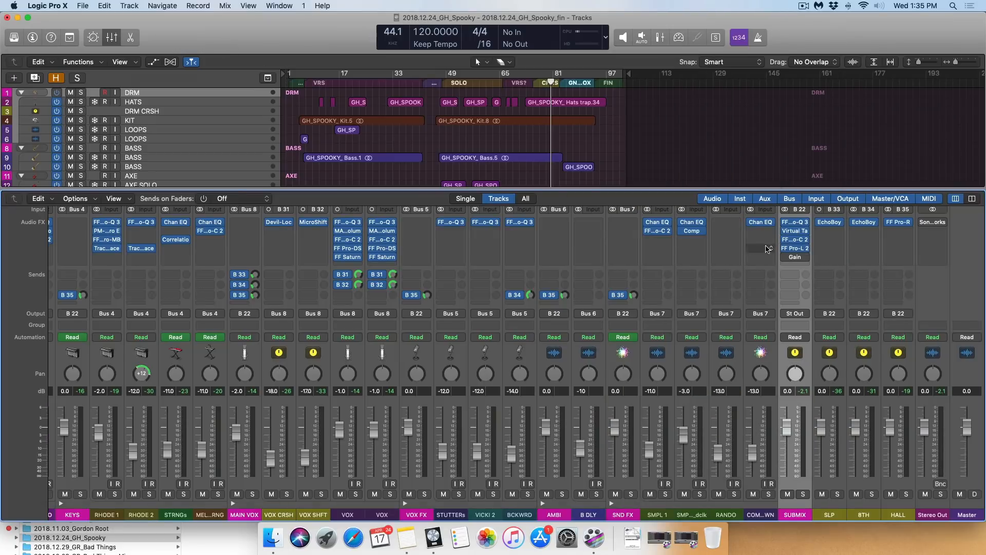
{"action": "left_click", "coordinate": [794, 248]}
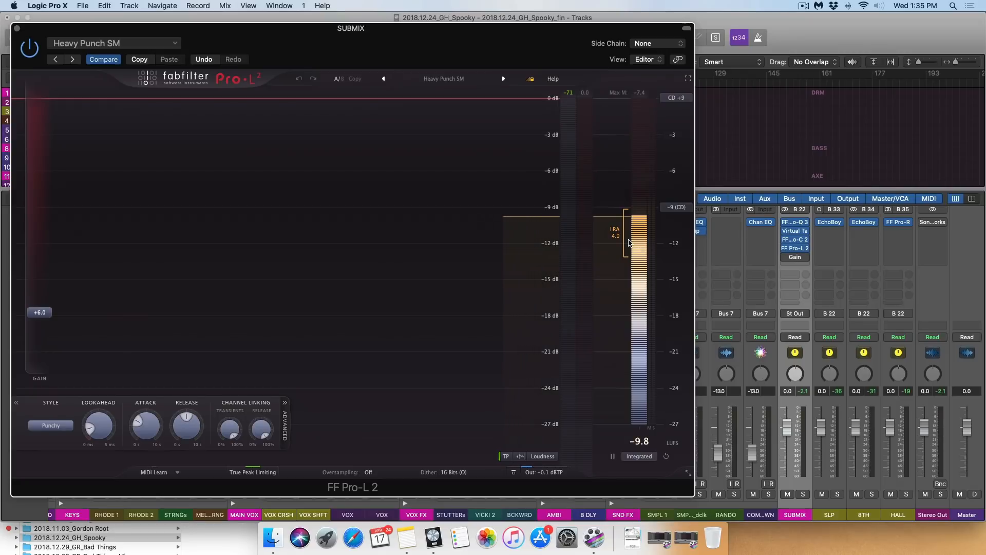
{"action": "left_click", "coordinate": [29, 48]}
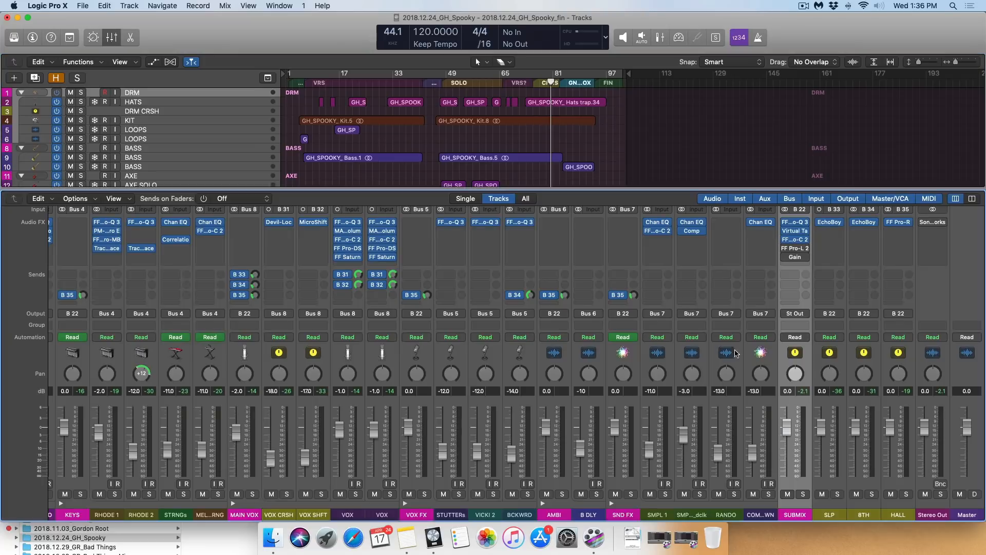
{"action": "mouse_move", "coordinate": [780, 409]}
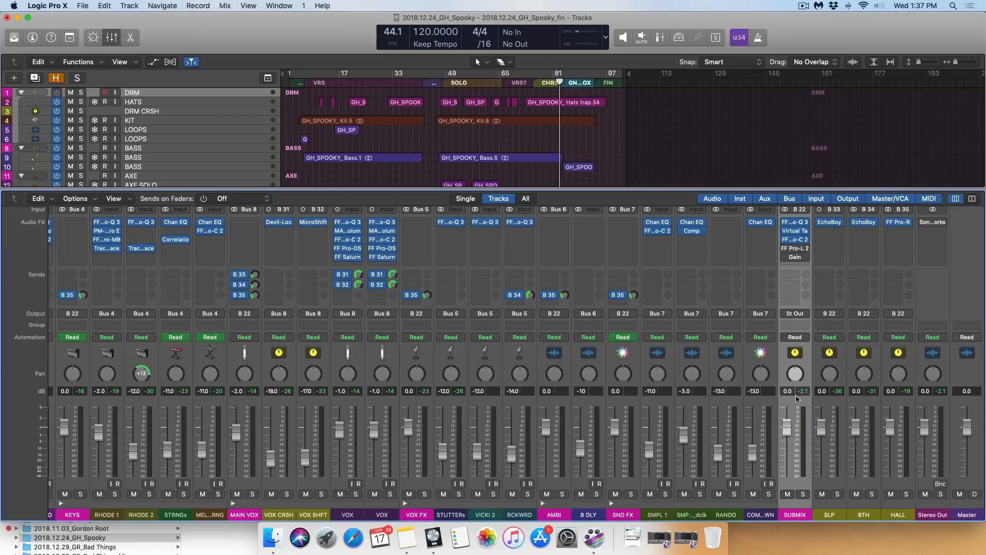
{"action": "mouse_move", "coordinate": [807, 397]}
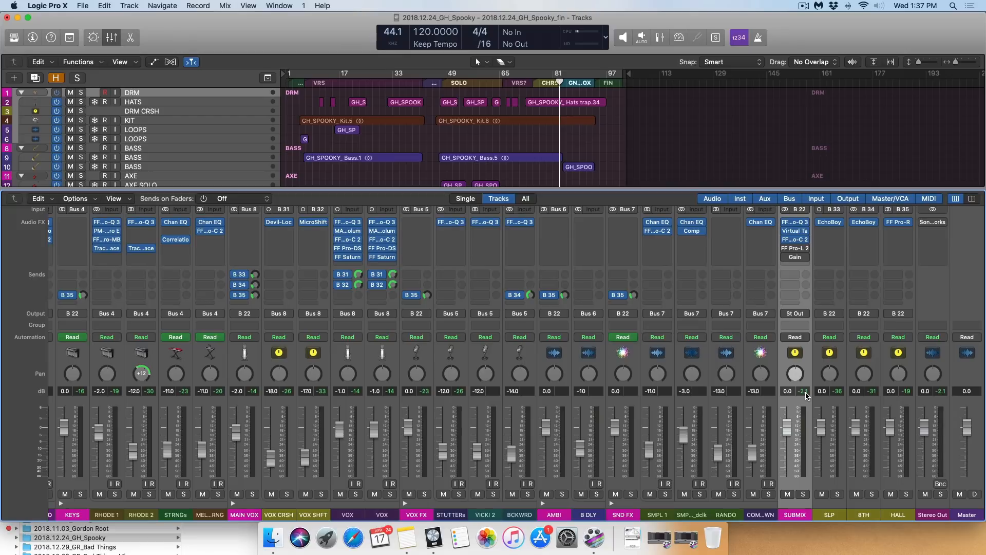
{"action": "mouse_move", "coordinate": [804, 390]}
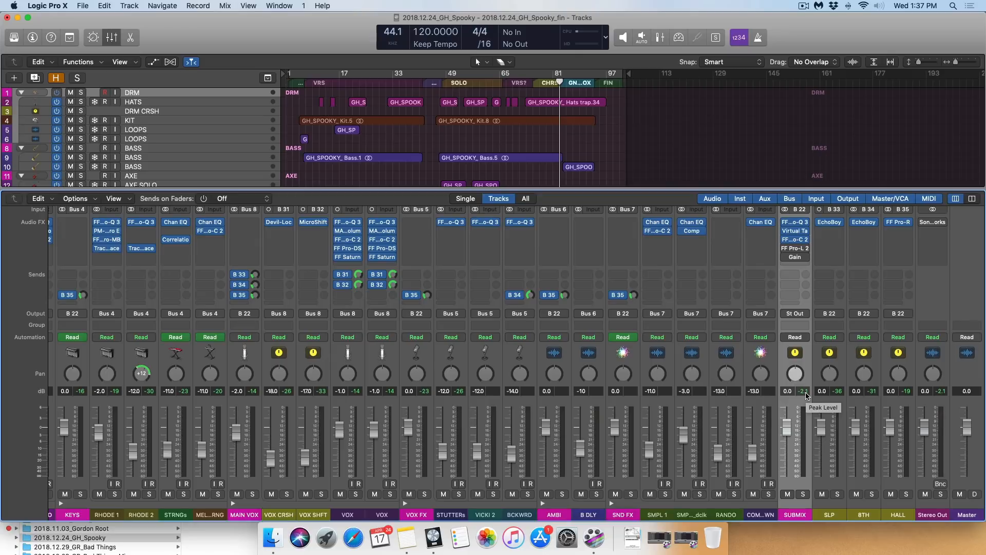
{"action": "mouse_move", "coordinate": [806, 394]}
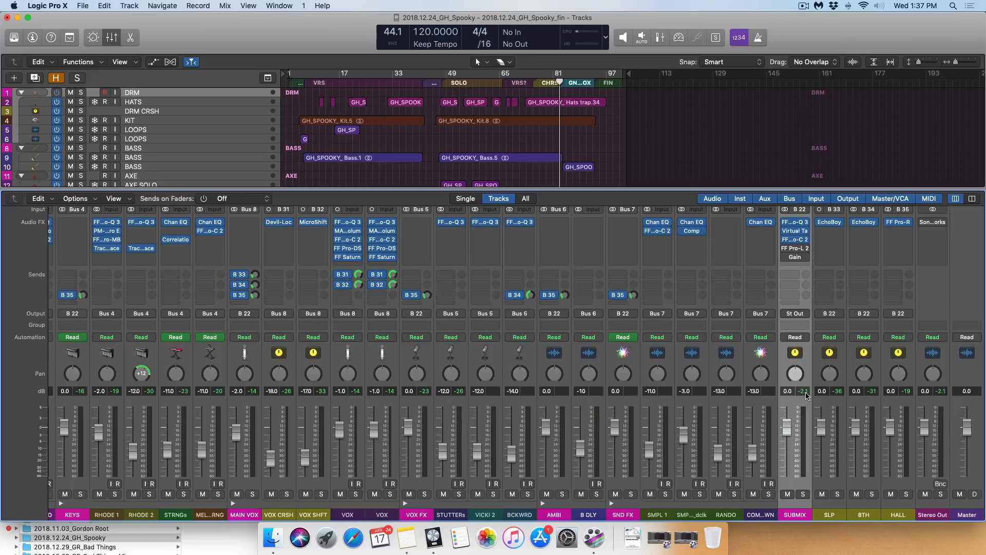
{"action": "mouse_move", "coordinate": [373, 409]}
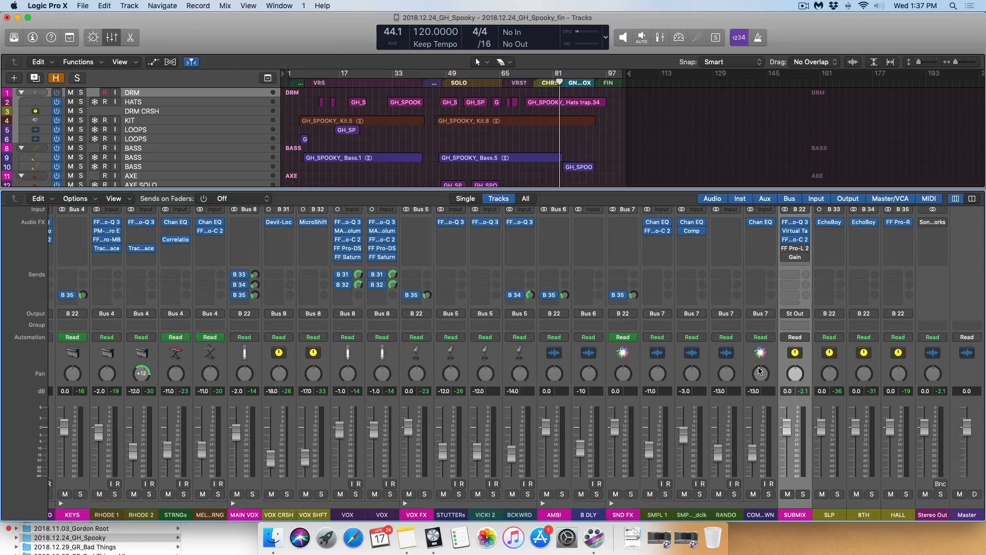
{"action": "mouse_move", "coordinate": [851, 320]}
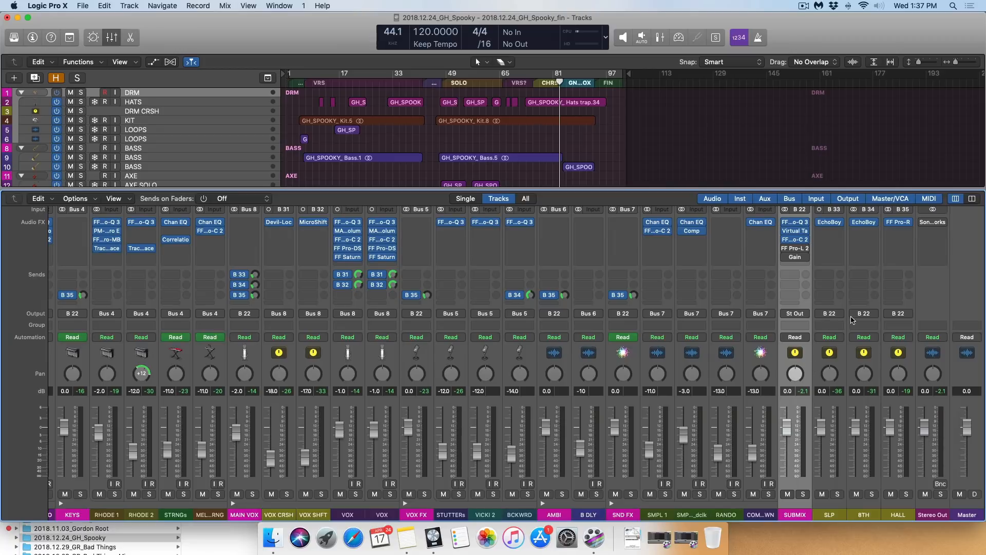
{"action": "mouse_move", "coordinate": [945, 385]}
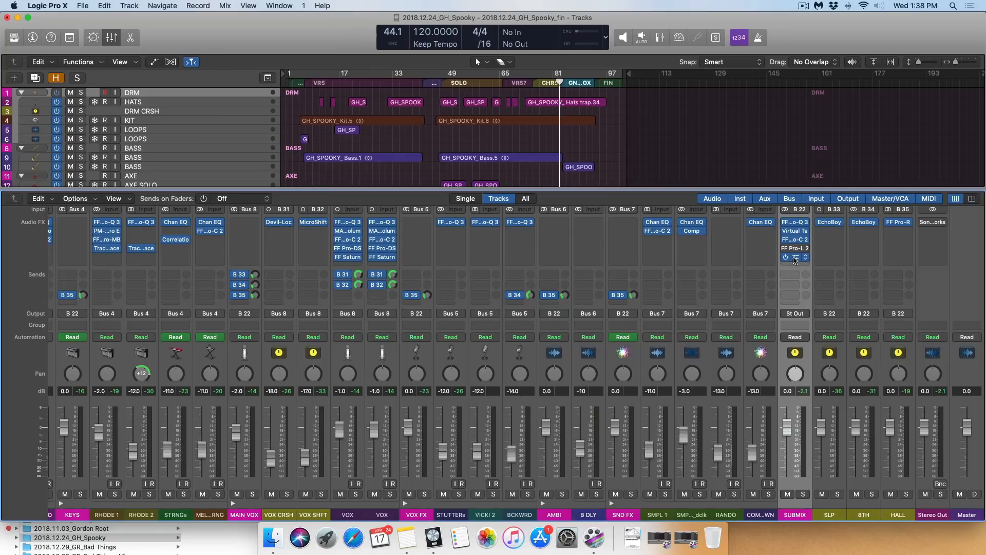
{"action": "left_click", "coordinate": [794, 257]}
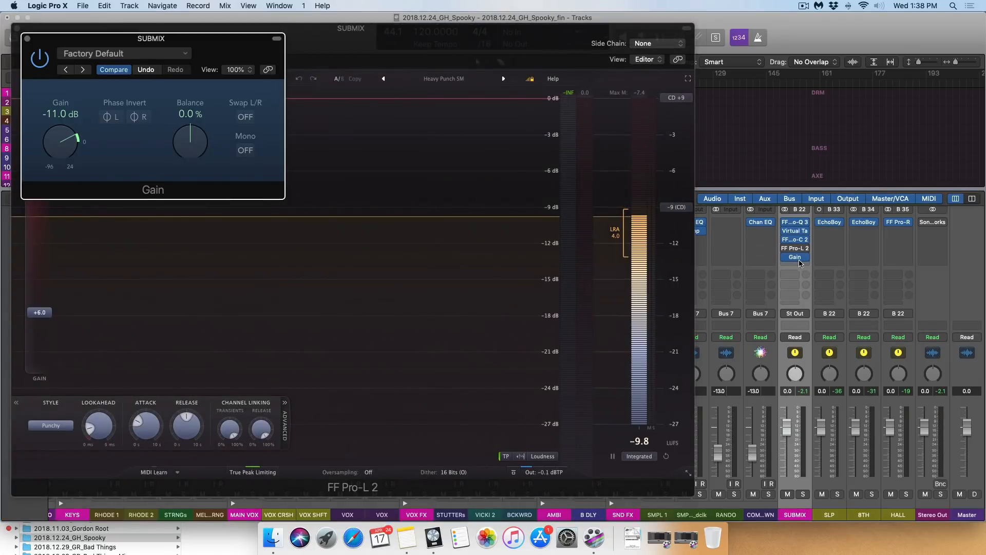
{"action": "mouse_move", "coordinate": [794, 257]}
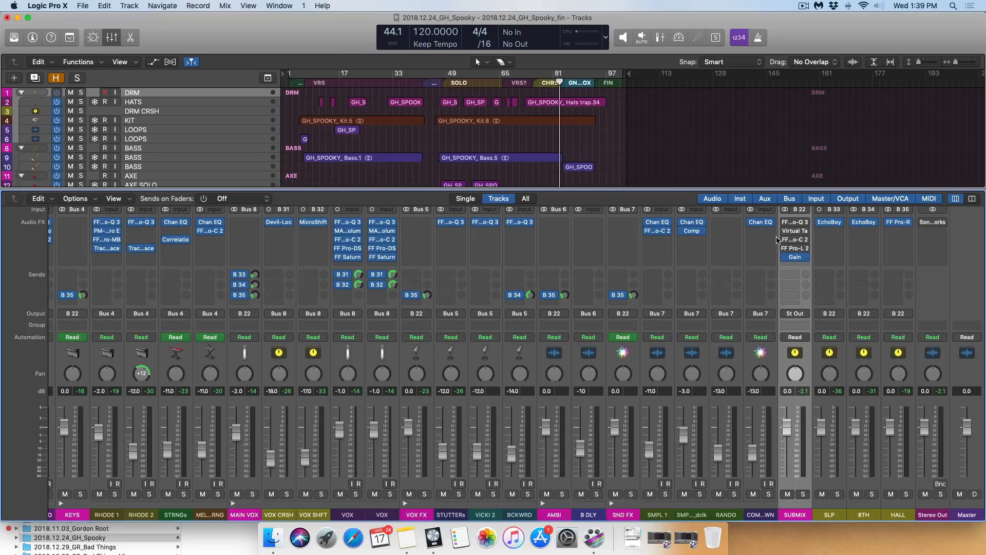
{"action": "mouse_move", "coordinate": [809, 275]}
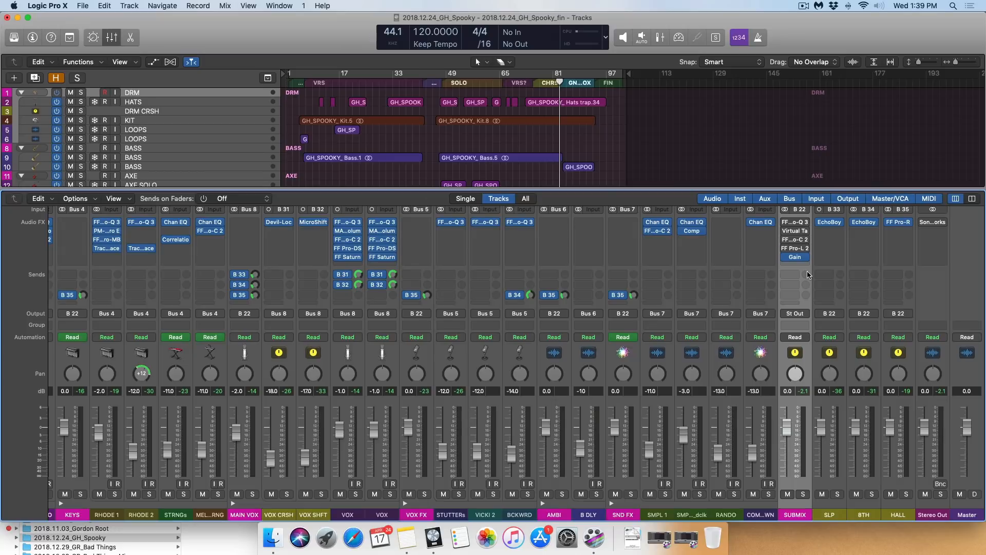
{"action": "mouse_move", "coordinate": [810, 225]}
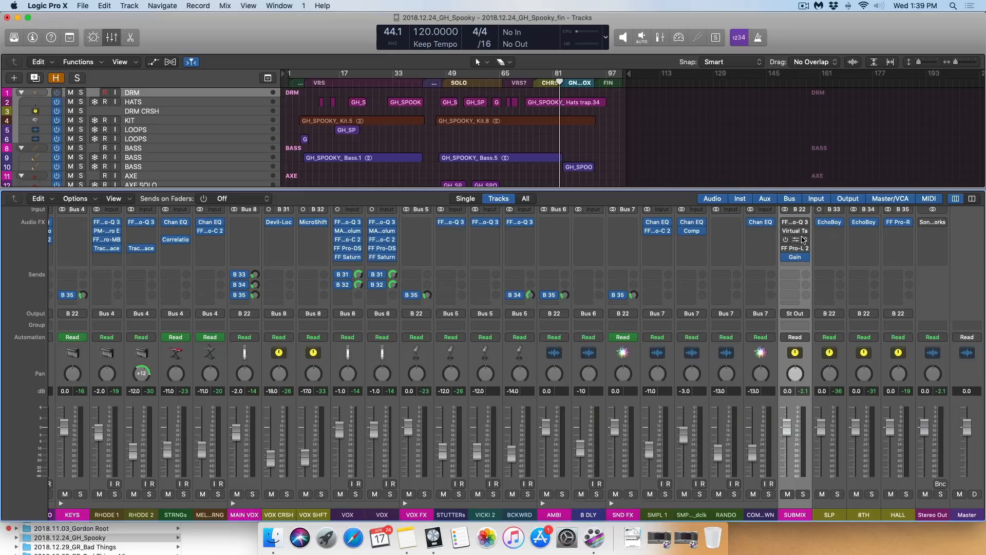
{"action": "mouse_move", "coordinate": [794, 248]}
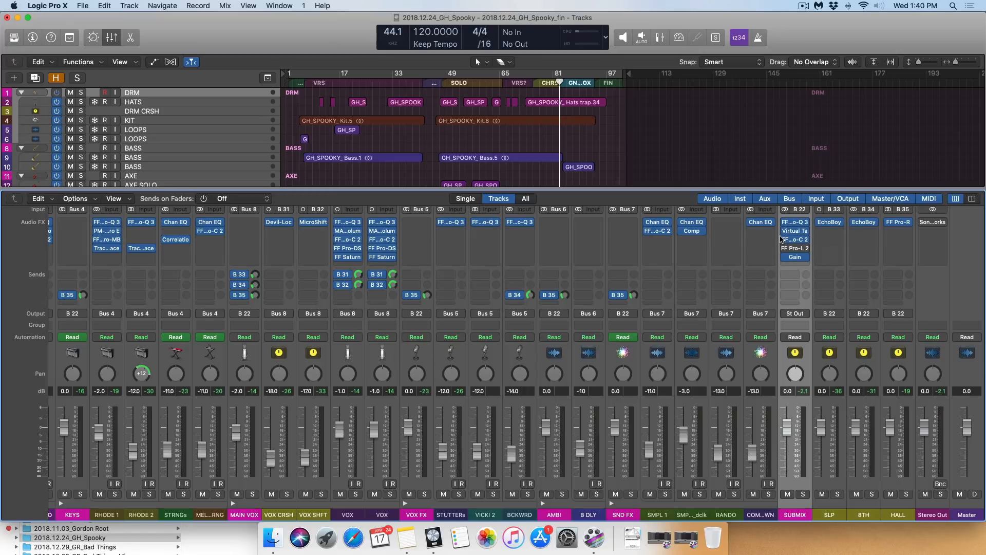
{"action": "mouse_move", "coordinate": [794, 240]}
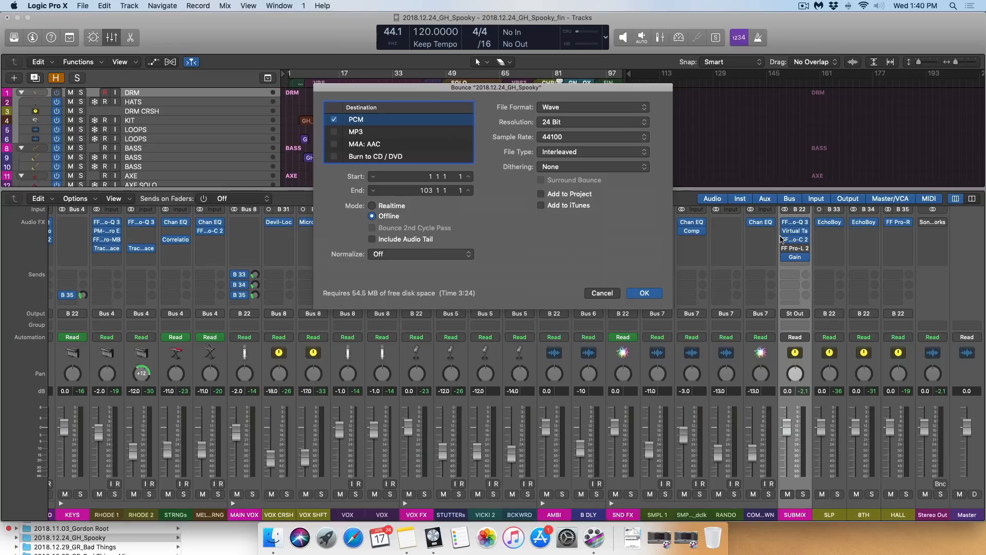
{"action": "mouse_move", "coordinate": [471, 154]}
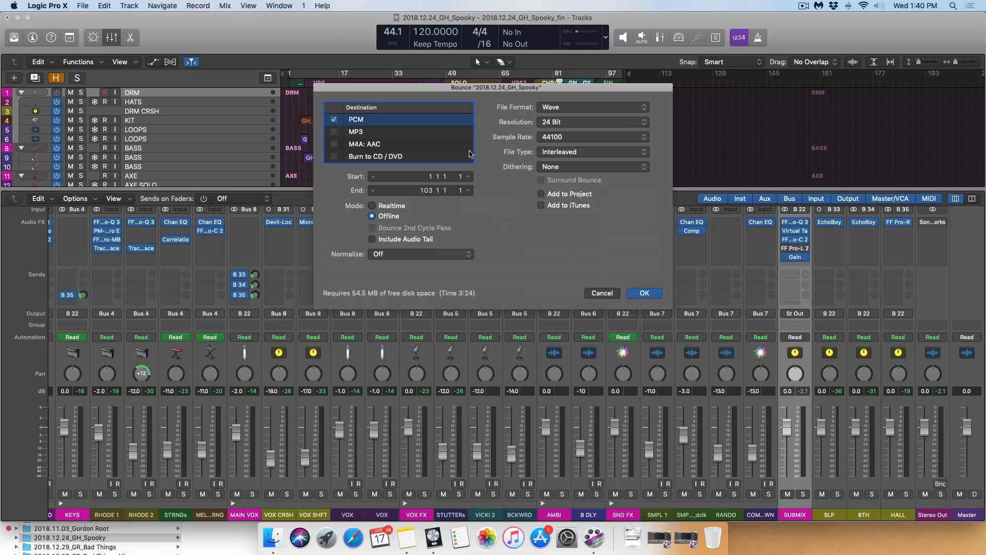
{"action": "mouse_move", "coordinate": [359, 122]}
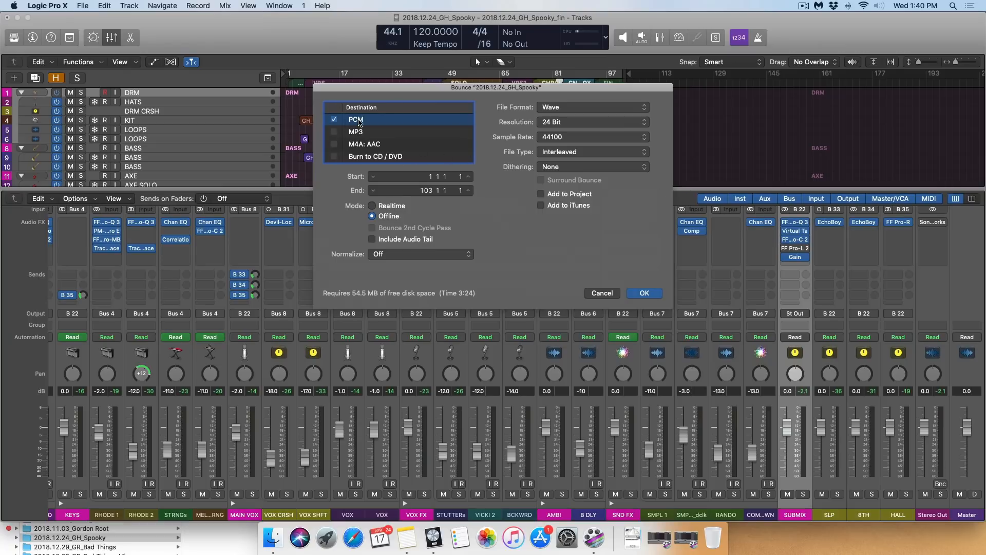
{"action": "mouse_move", "coordinate": [501, 112]}
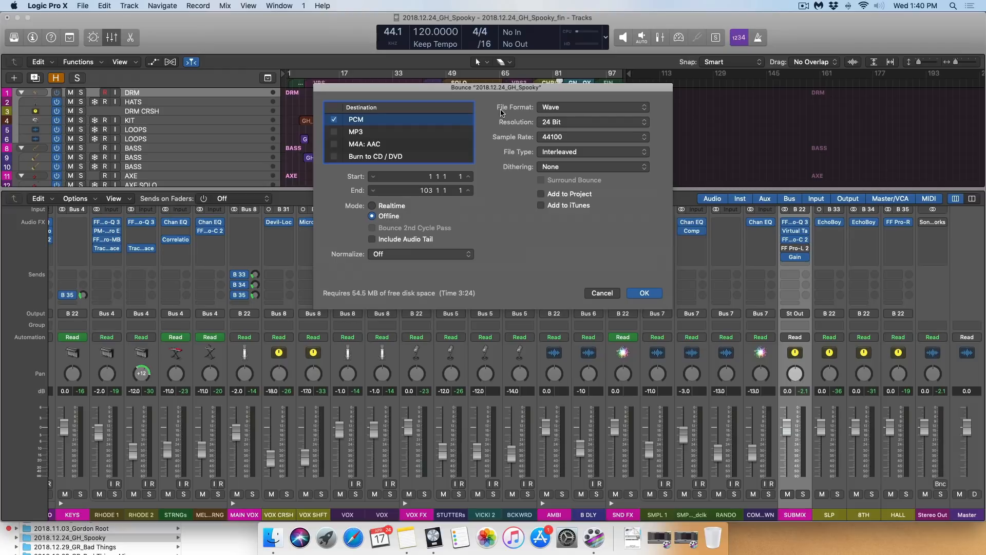
{"action": "left_click", "coordinate": [592, 106]}
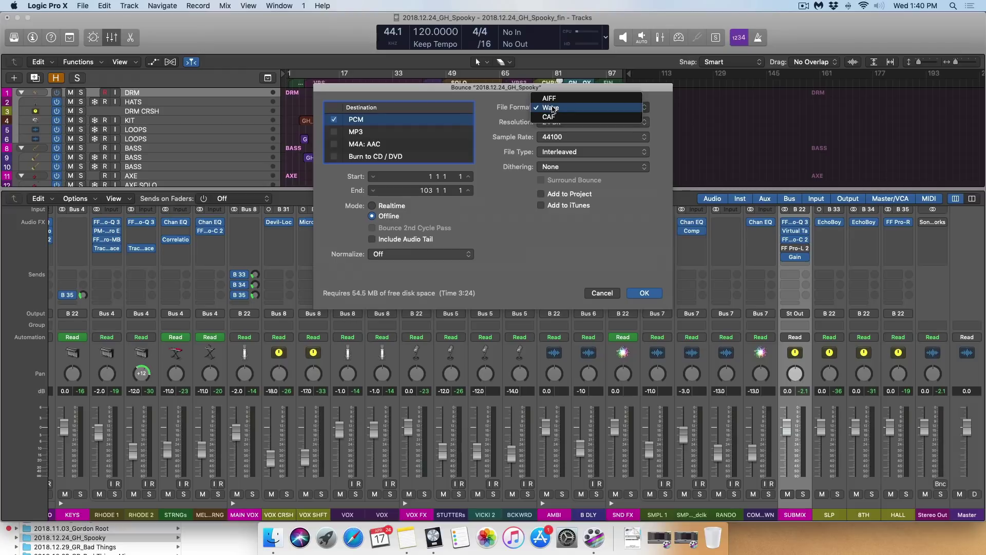
{"action": "mouse_move", "coordinate": [585, 111]}
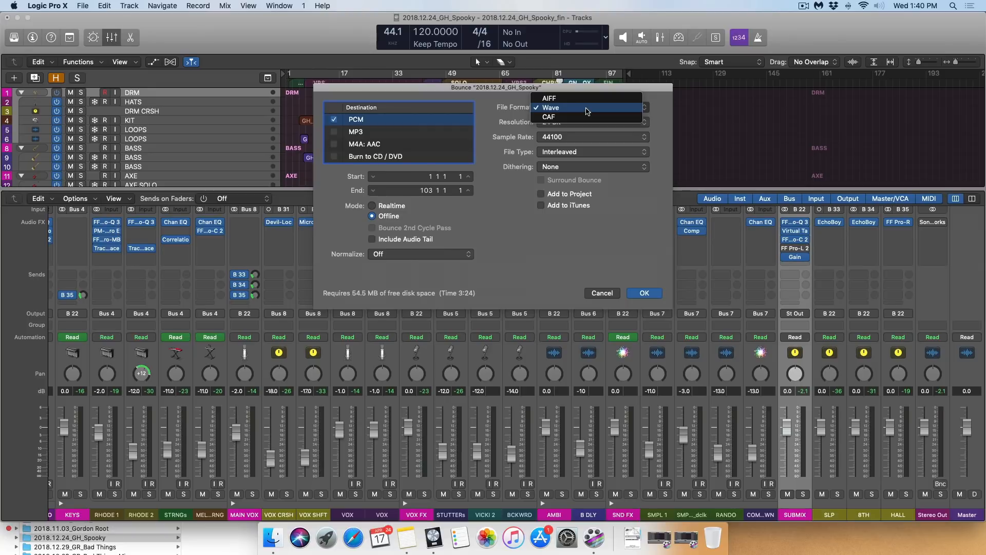
{"action": "mouse_move", "coordinate": [570, 113]}
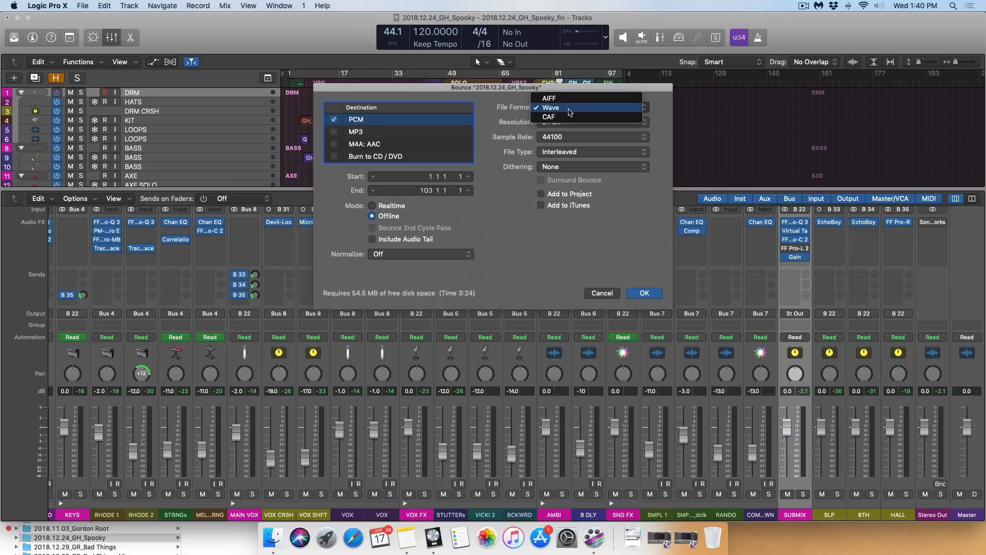
{"action": "left_click", "coordinate": [550, 107]}
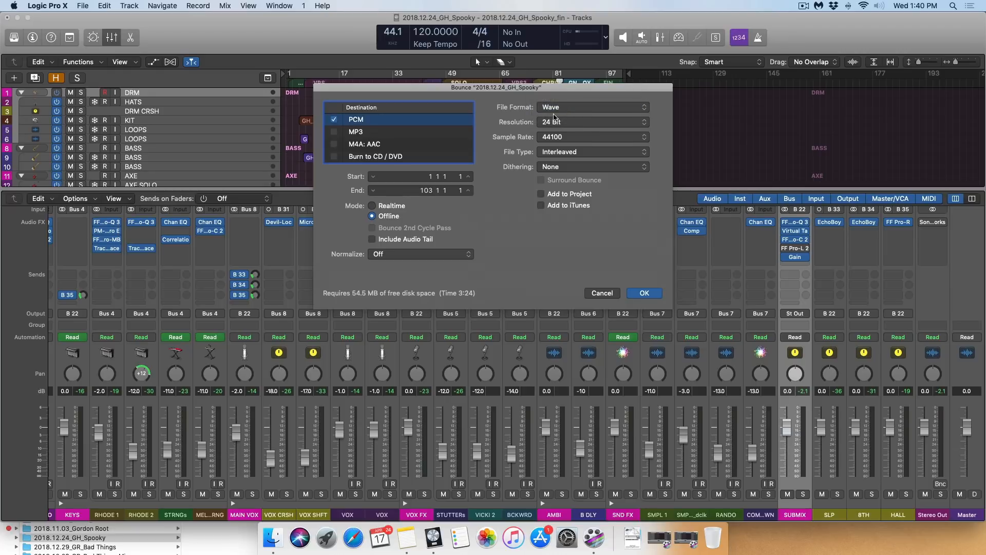
{"action": "left_click", "coordinate": [590, 121]}
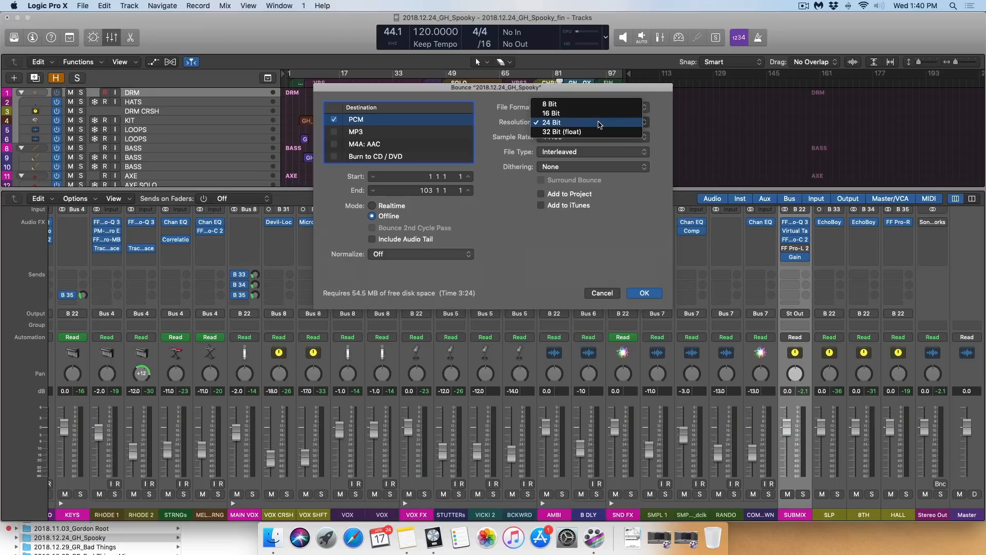
{"action": "mouse_move", "coordinate": [584, 120]}
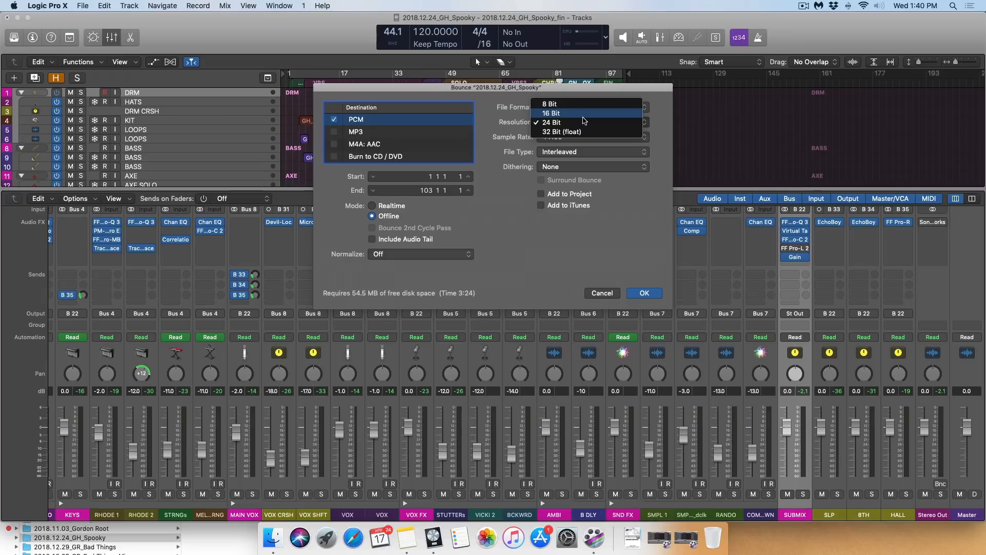
{"action": "mouse_move", "coordinate": [576, 132]}
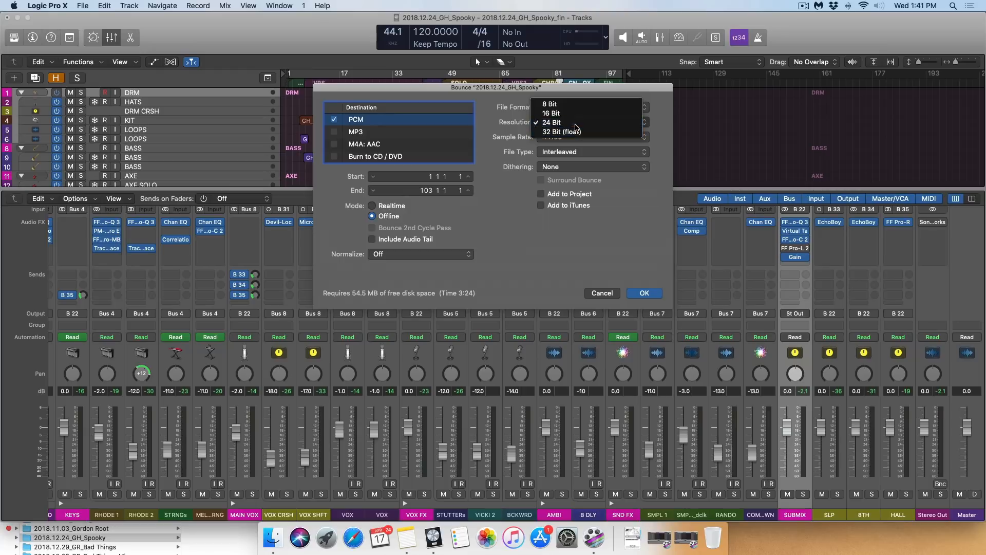
{"action": "left_click", "coordinate": [551, 123]}
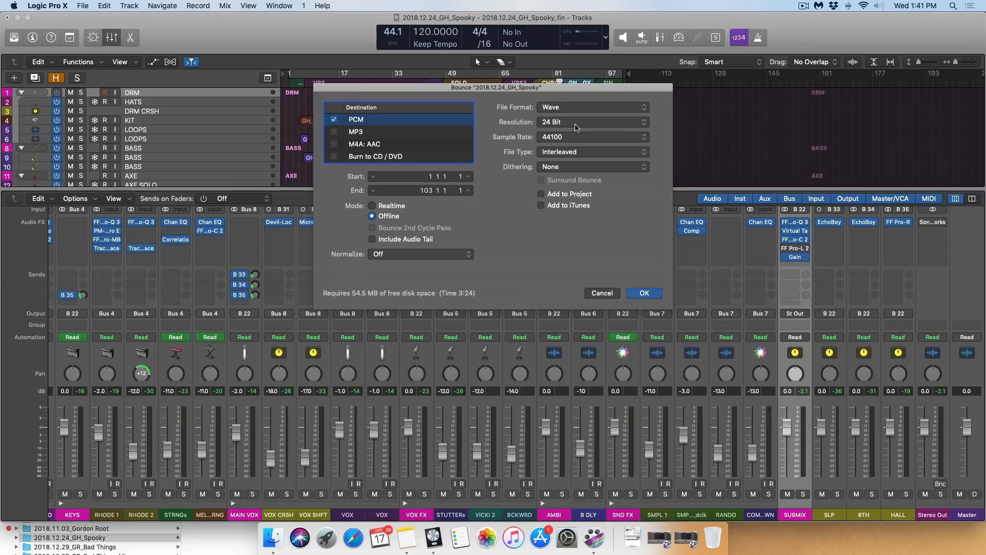
{"action": "mouse_move", "coordinate": [551, 141]}
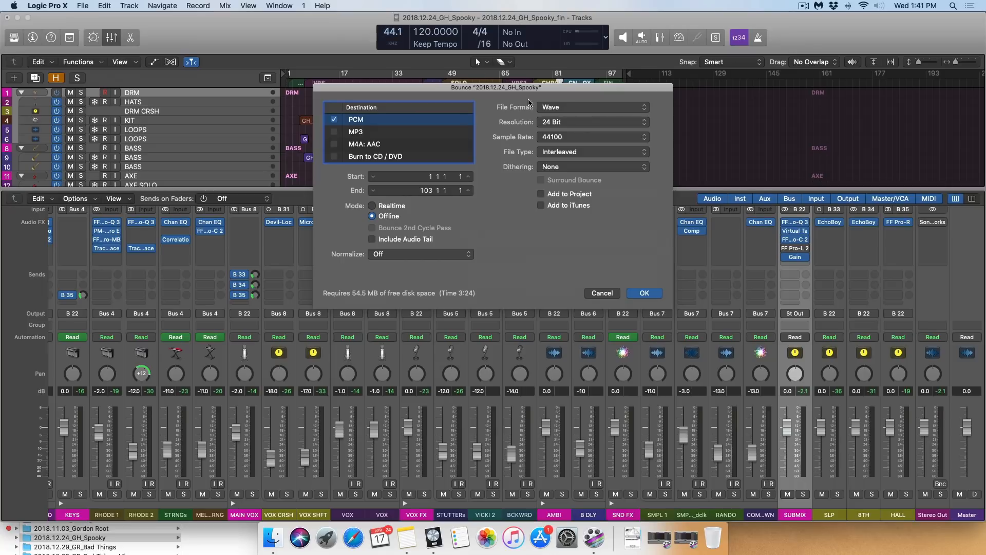
{"action": "left_click", "coordinate": [592, 136]}
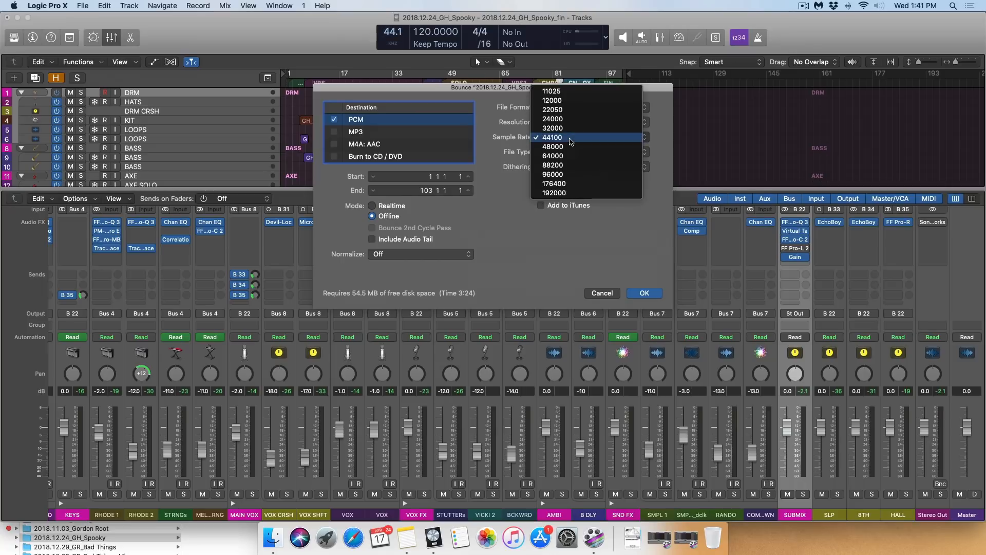
{"action": "mouse_move", "coordinate": [573, 175]}
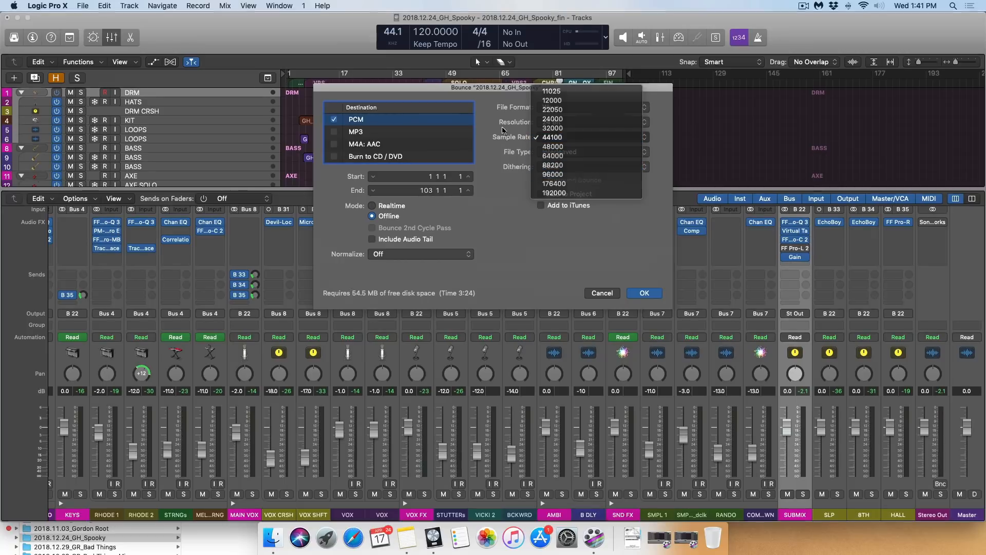
{"action": "left_click", "coordinate": [553, 136]}
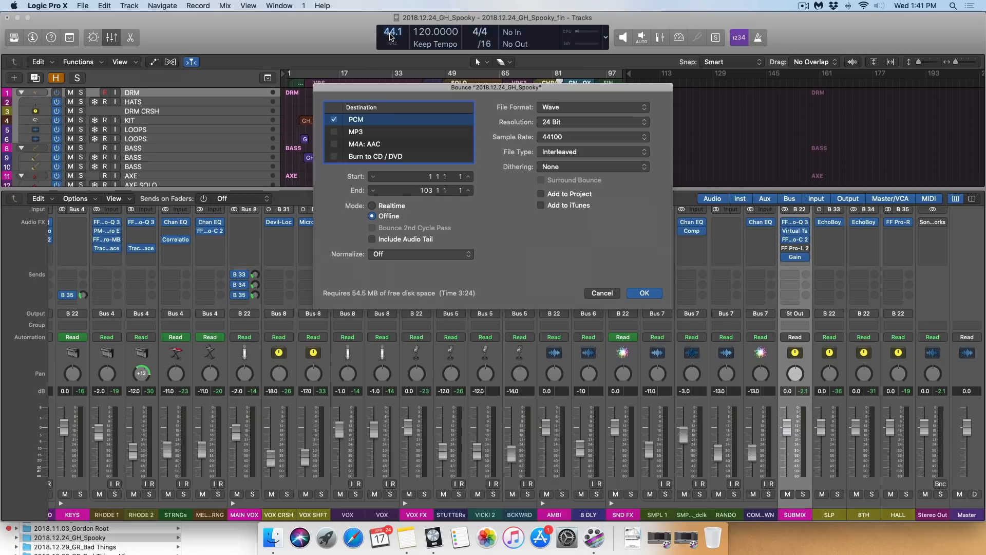
{"action": "left_click", "coordinate": [589, 152]}
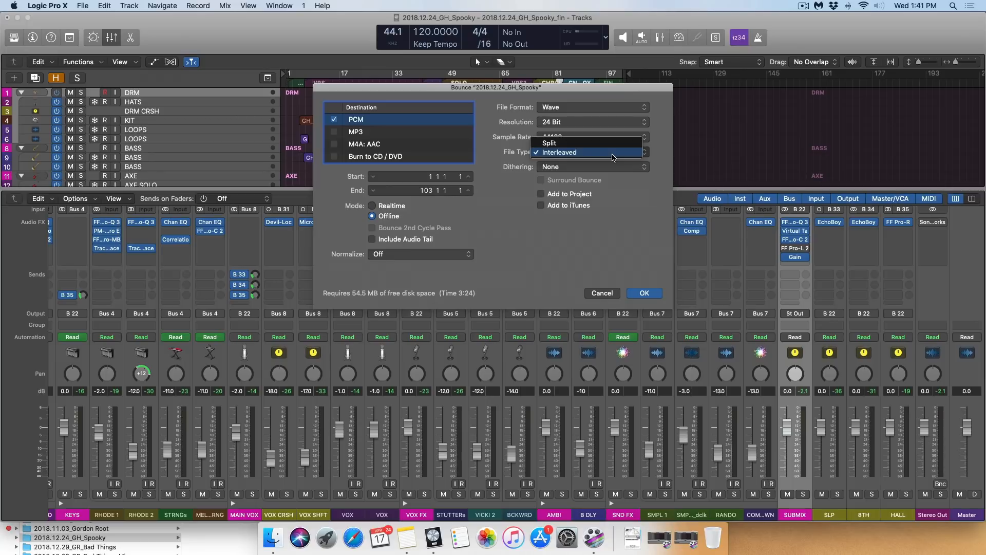
{"action": "mouse_move", "coordinate": [592, 148]}
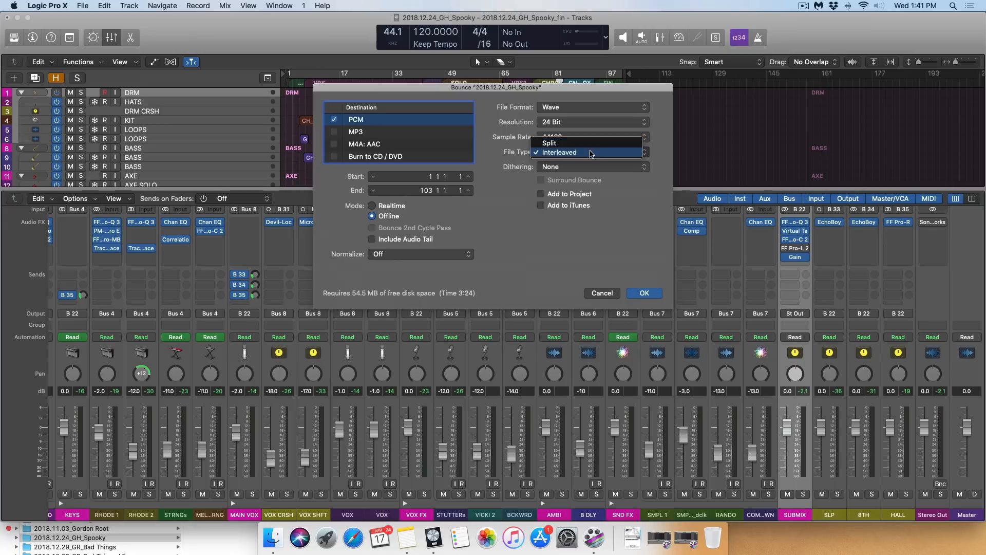
{"action": "left_click", "coordinate": [559, 152]}
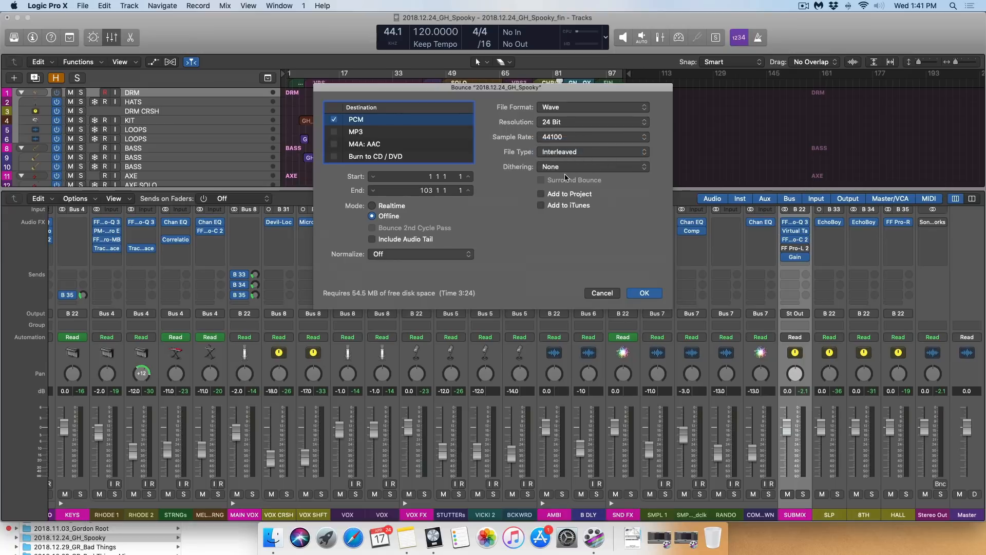
{"action": "left_click", "coordinate": [590, 167]}
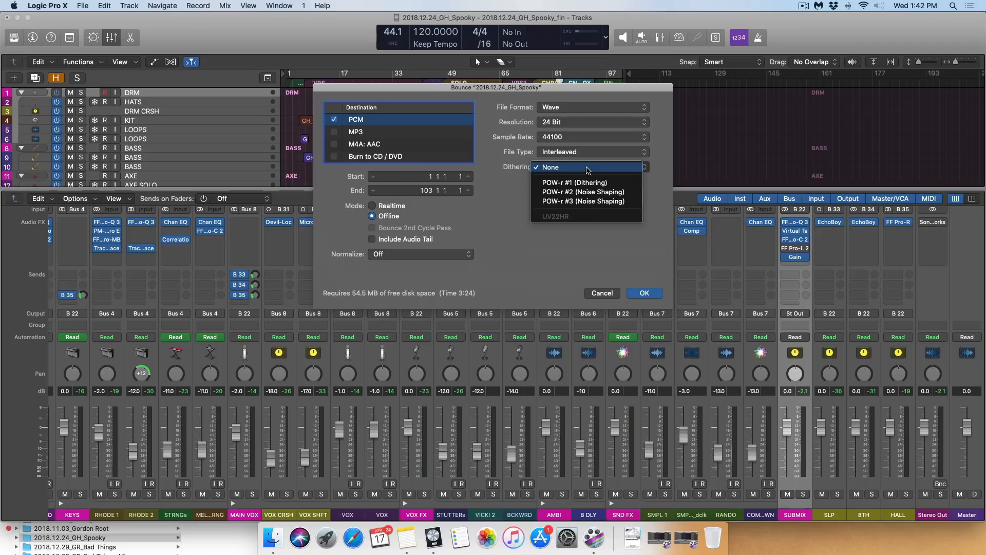
{"action": "left_click", "coordinate": [551, 166]}
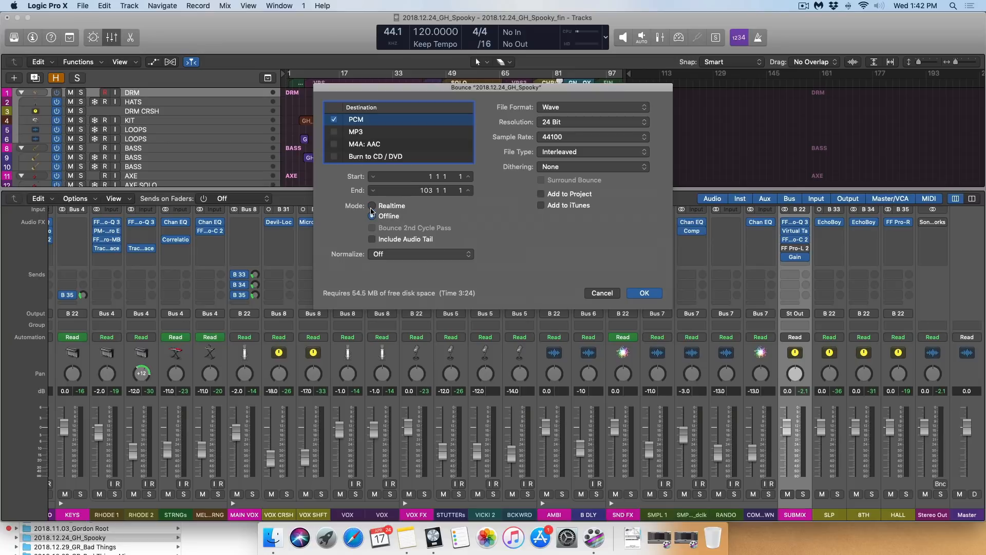
{"action": "left_click", "coordinate": [371, 205]}
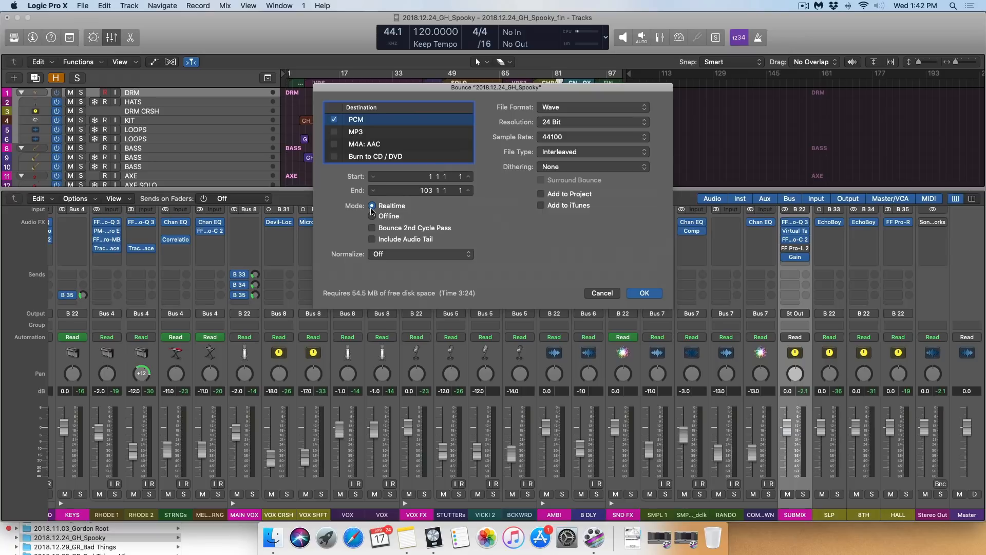
{"action": "left_click", "coordinate": [372, 215]}
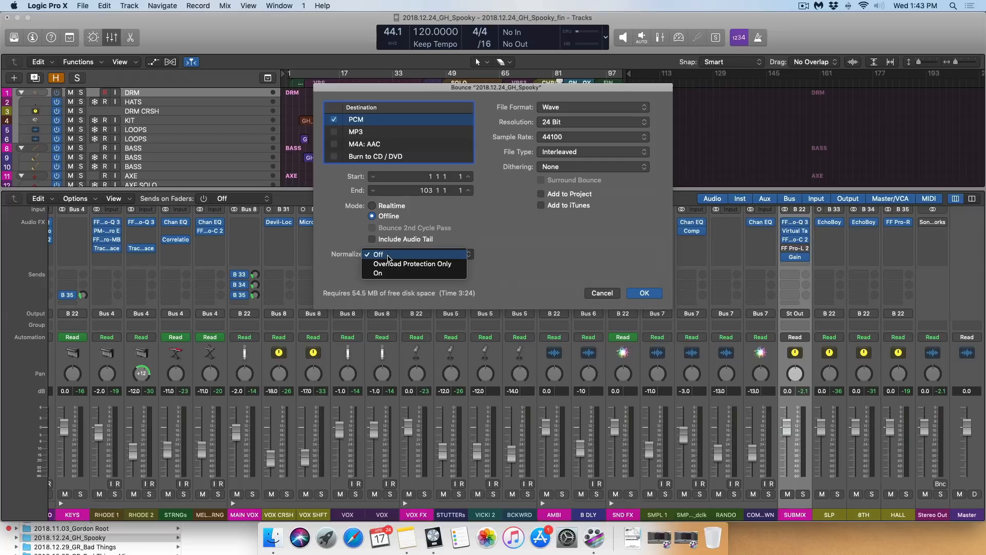
{"action": "mouse_move", "coordinate": [413, 264]}
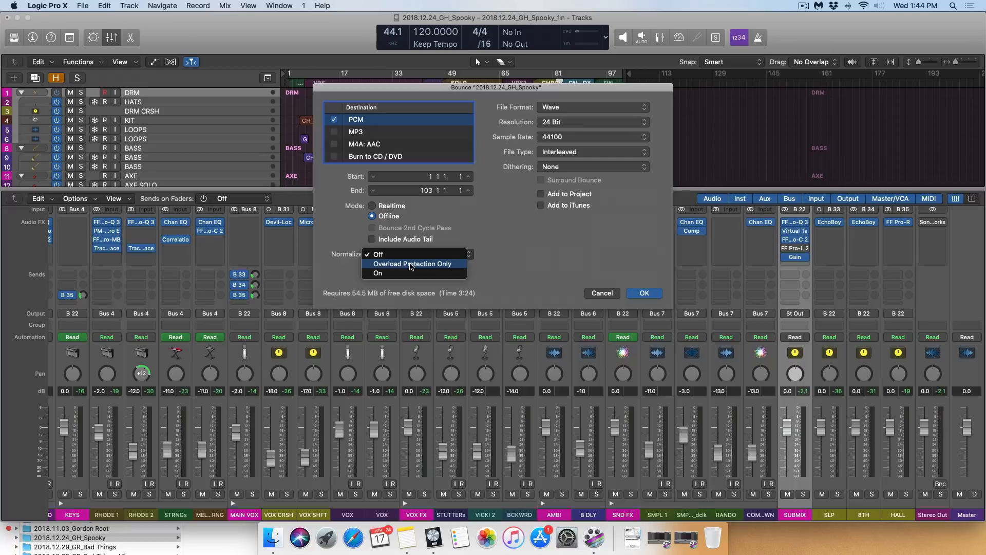
- Choose Overload Protection Only in the Bounce dialog's Normalize menu
{"action": "left_click", "coordinate": [378, 254]}
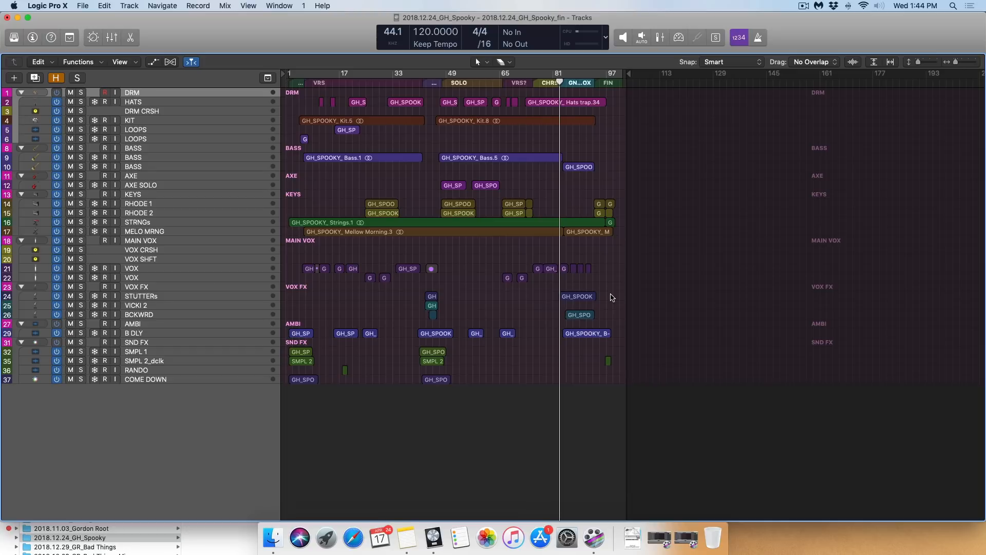
{"action": "mouse_move", "coordinate": [286, 138]}
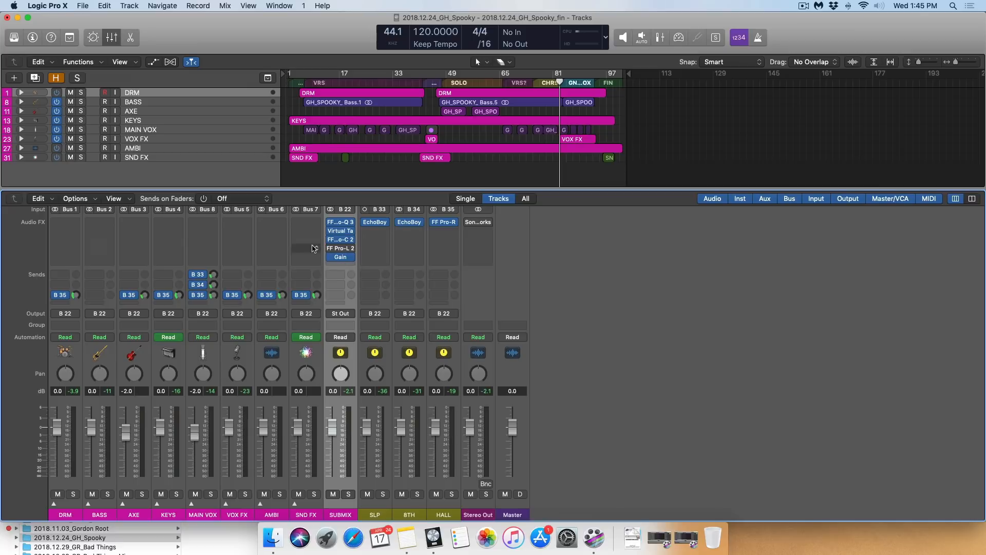
{"action": "mouse_move", "coordinate": [298, 253]}
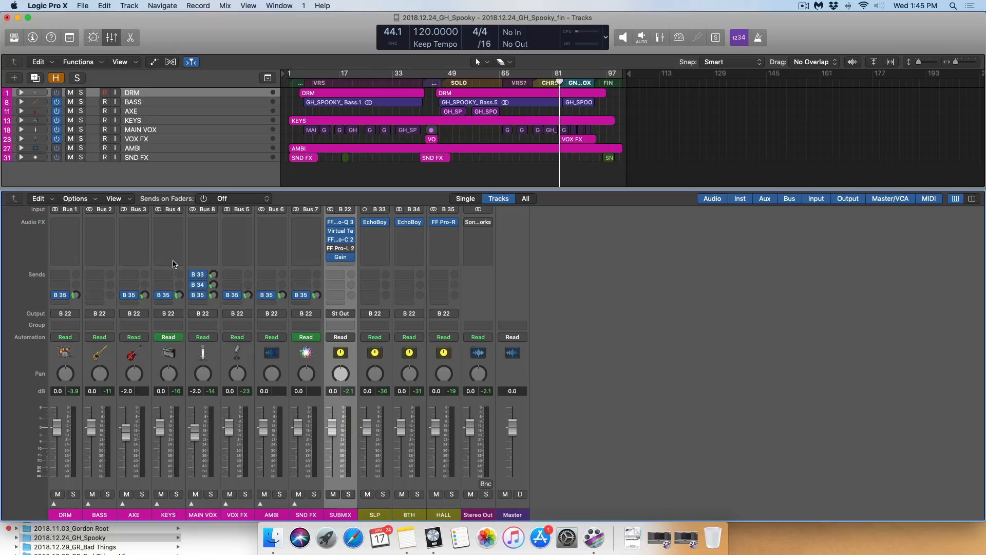
{"action": "mouse_move", "coordinate": [256, 215]}
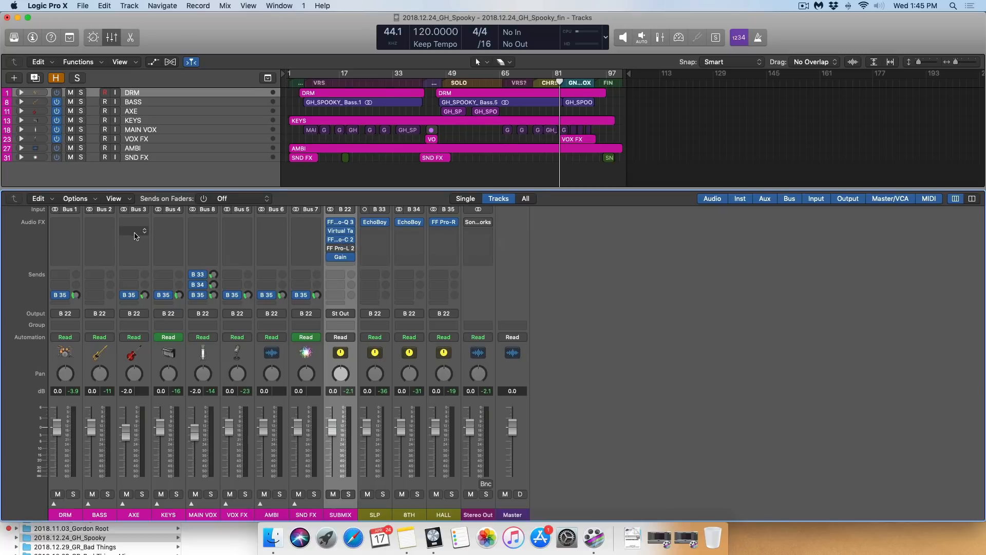
{"action": "mouse_move", "coordinate": [264, 320]}
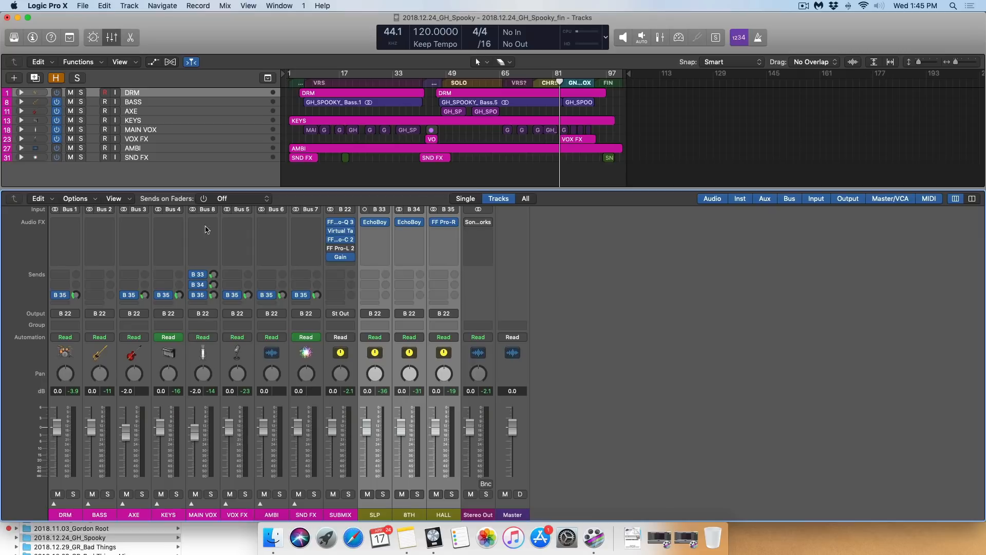
{"action": "mouse_move", "coordinate": [525, 311]}
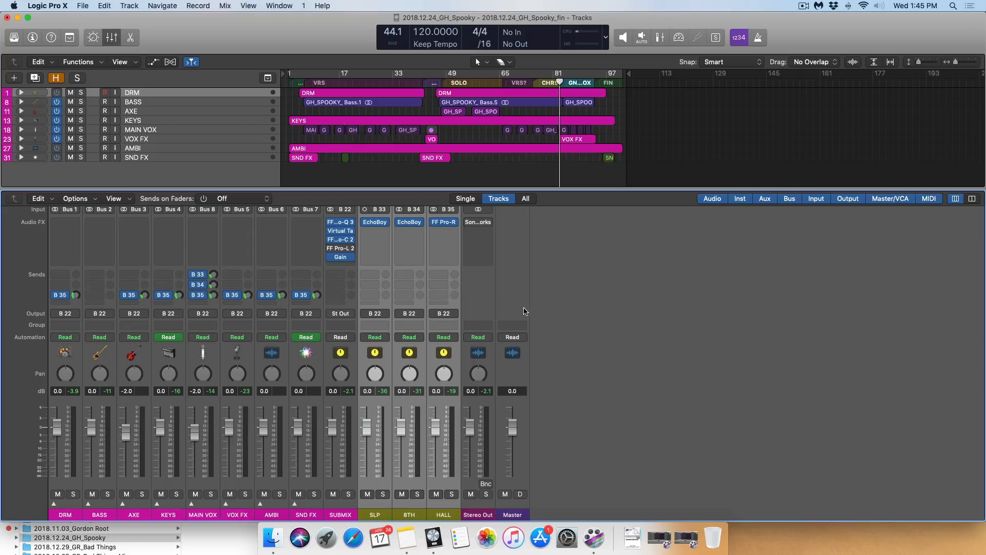
{"action": "mouse_move", "coordinate": [615, 291]}
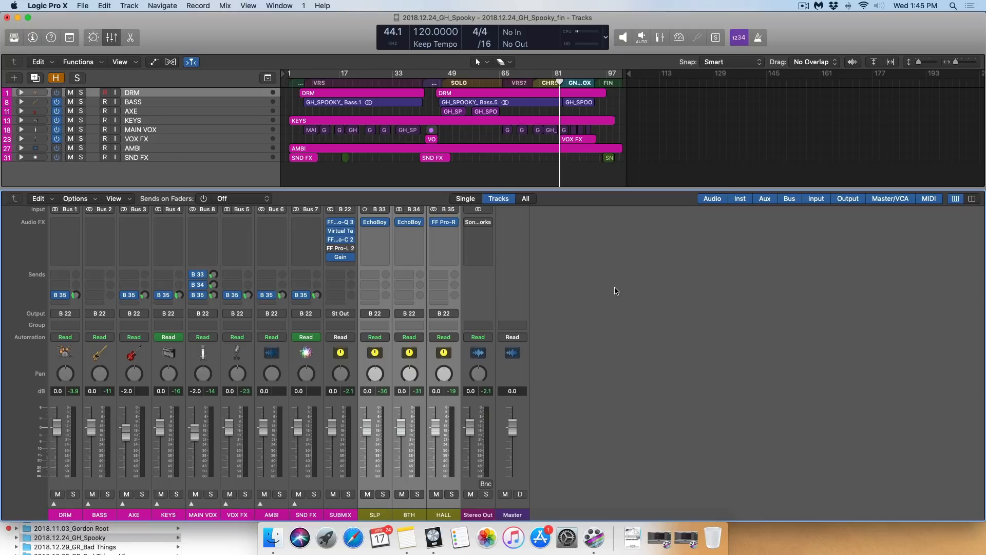
{"action": "mouse_move", "coordinate": [415, 298]}
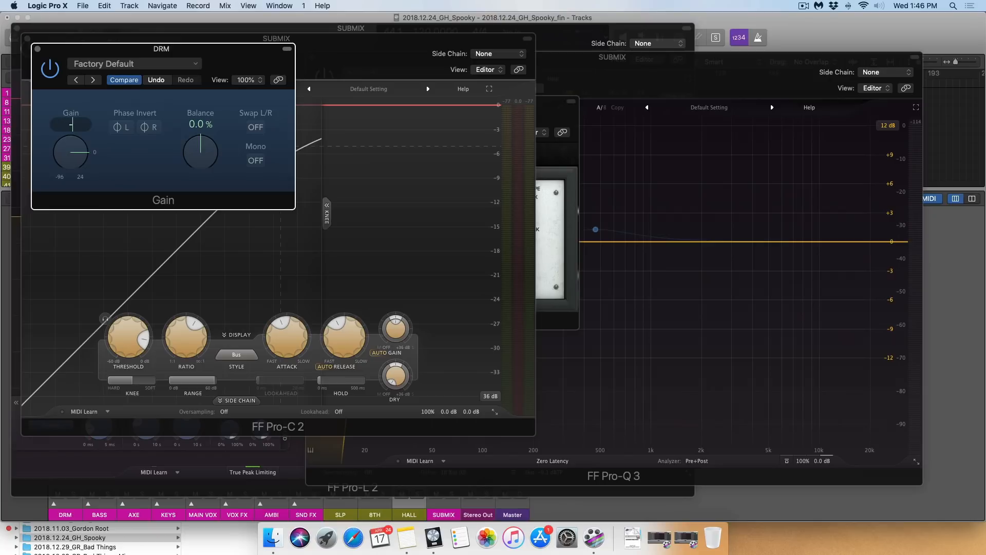
- Option-drag the Gain insert onto the AXE stack channel
{"action": "left_click_drag", "start_coordinate": [71, 151], "coordinate": [71, 157]}
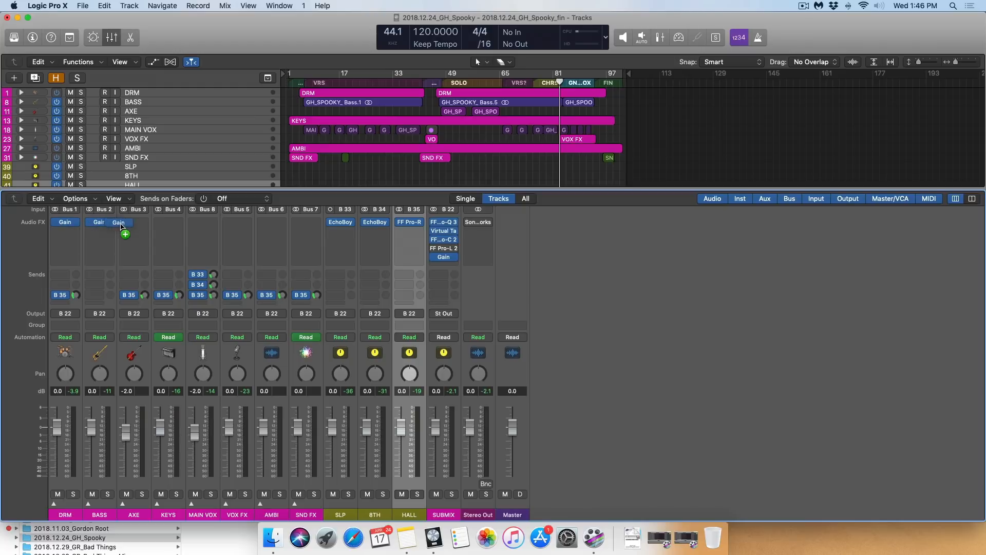
{"action": "mouse_move", "coordinate": [161, 225]}
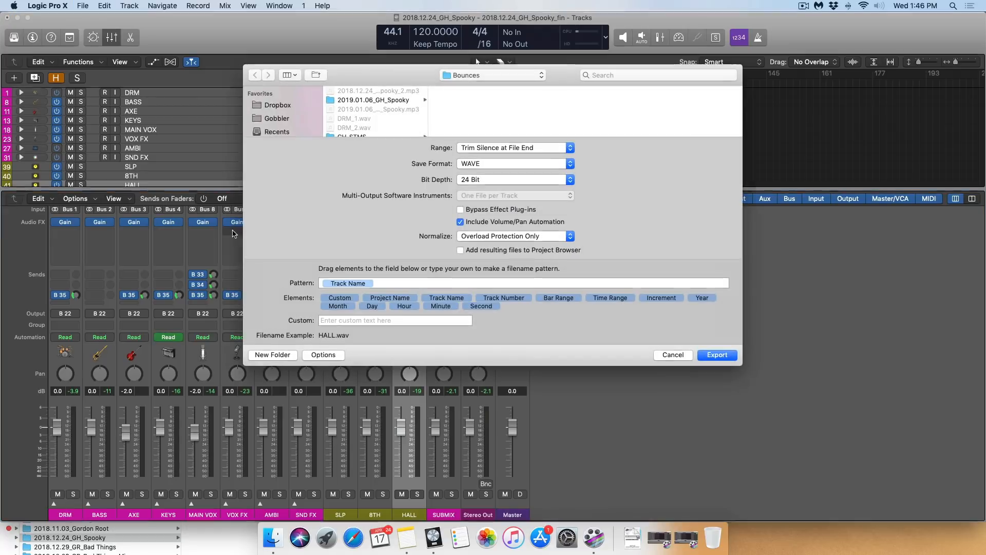
{"action": "mouse_move", "coordinate": [292, 281]}
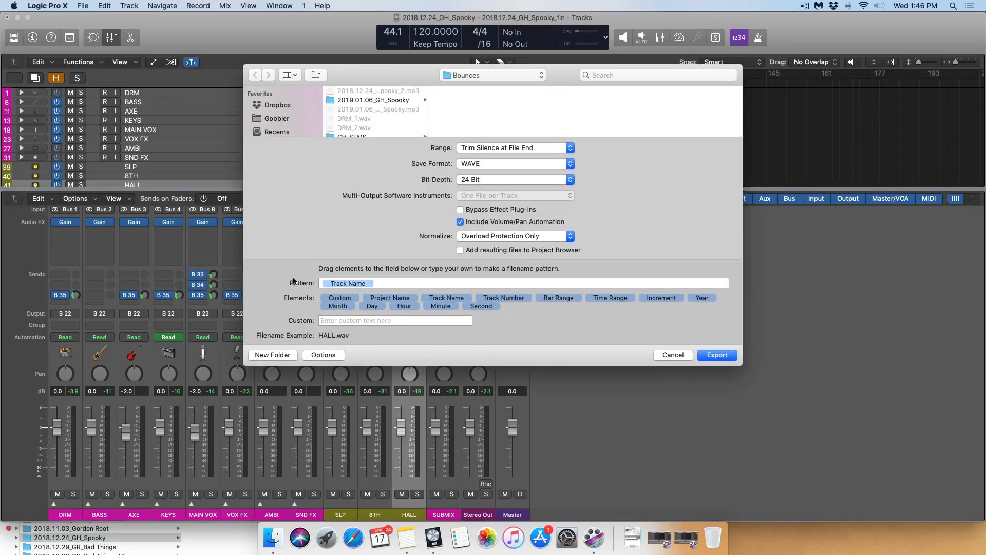
- Point the All Tracks as Audio Files export at a new GH_STMS 2 folder inside Bounces
{"action": "left_click", "coordinate": [672, 354]}
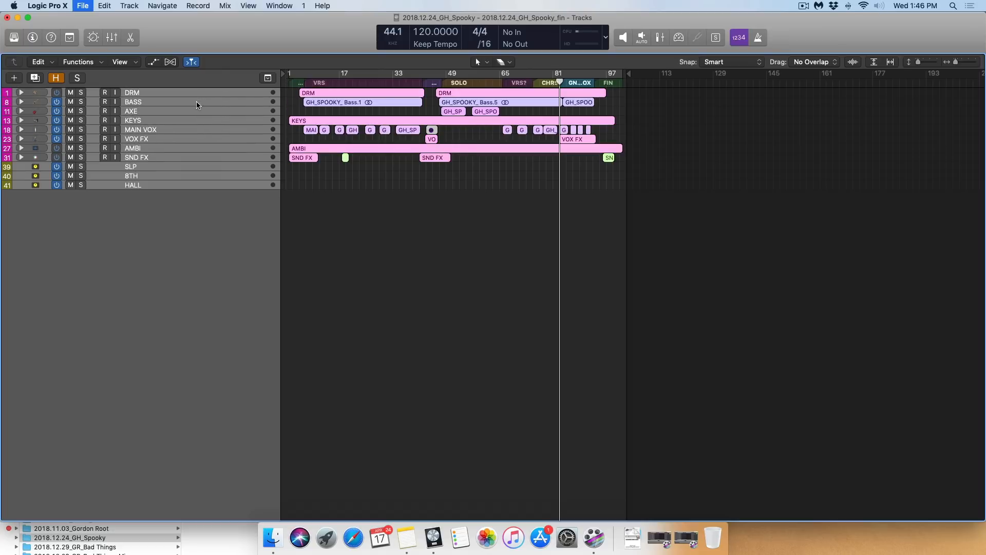
{"action": "left_click", "coordinate": [82, 6]}
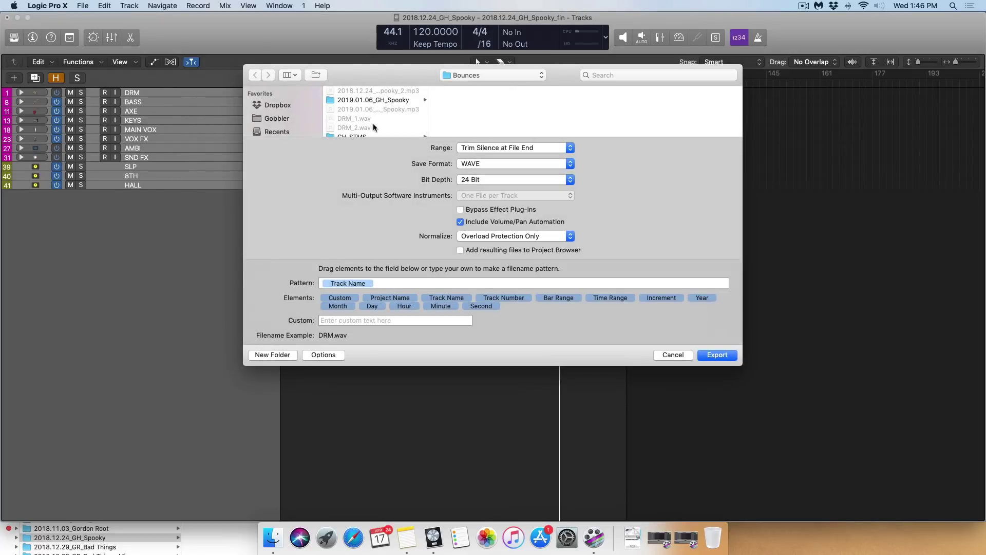
{"action": "scroll", "scroll_direction": "down", "scroll_amount": 3}
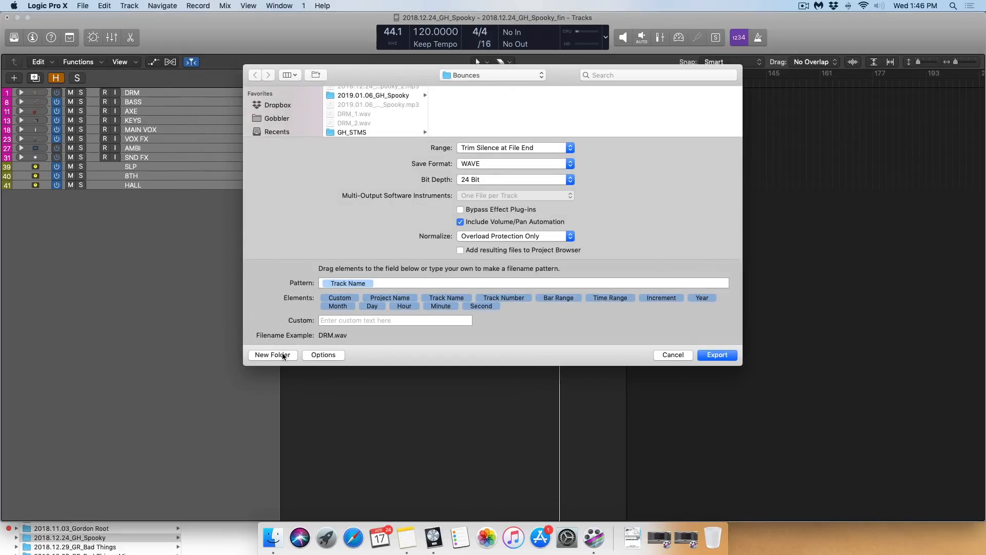
{"action": "left_click", "coordinate": [272, 354]}
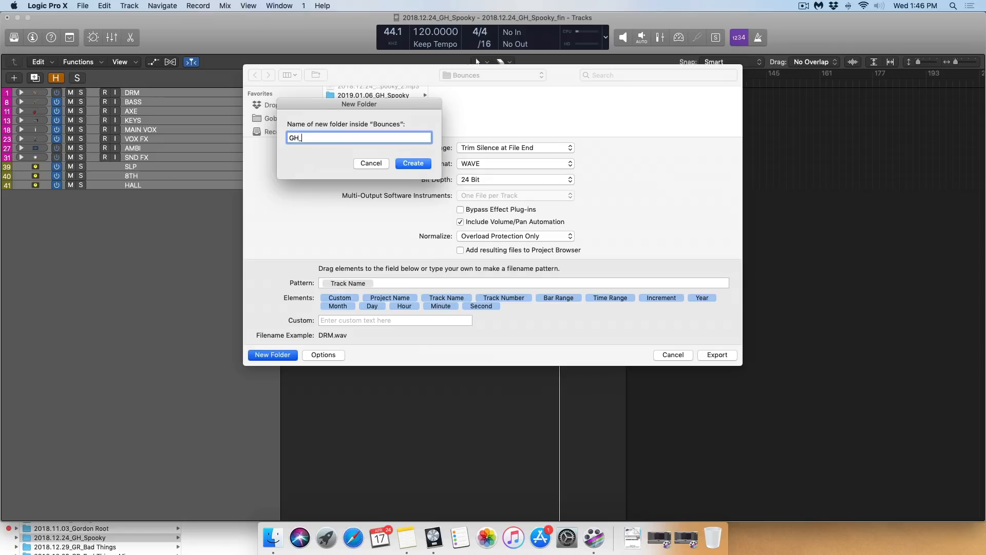
{"action": "left_click", "coordinate": [413, 163]}
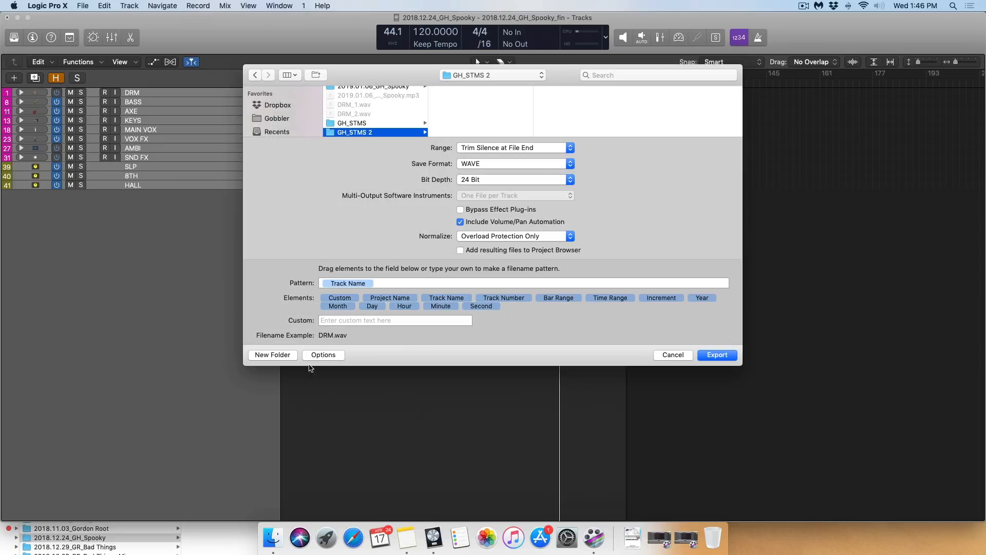
{"action": "mouse_move", "coordinate": [410, 168]}
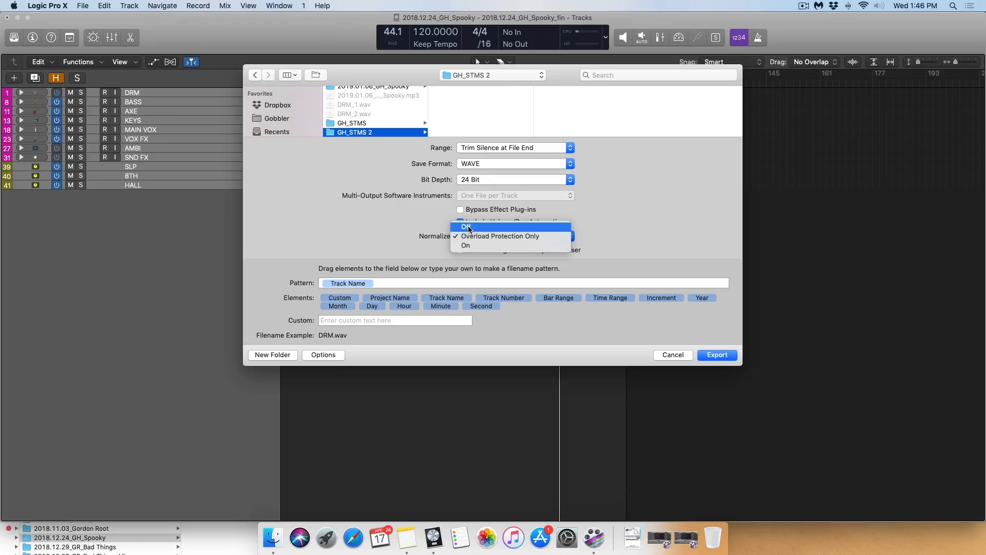
- Export the stems with Normalize set to Off into GH_STMS 2
{"action": "left_click", "coordinate": [465, 226]}
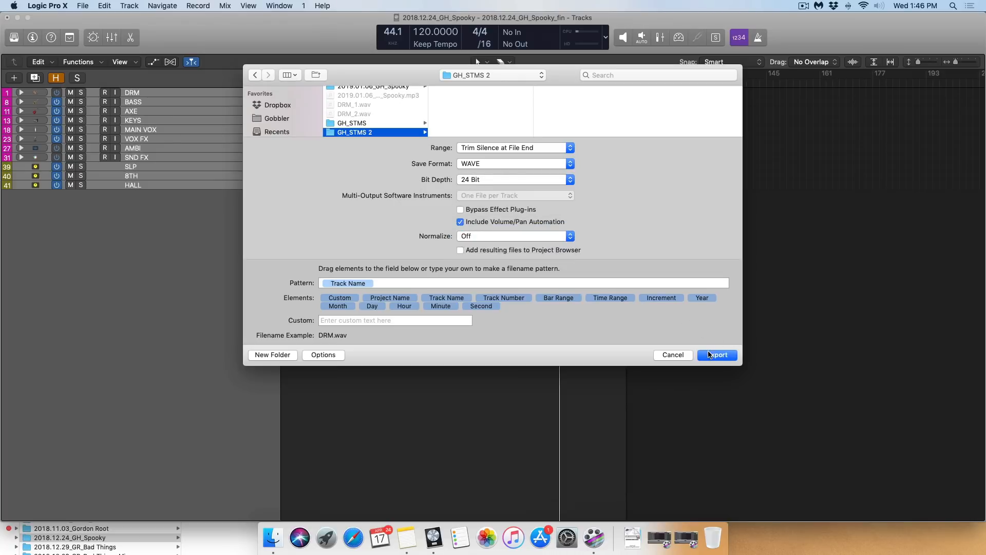
{"action": "left_click", "coordinate": [716, 355]}
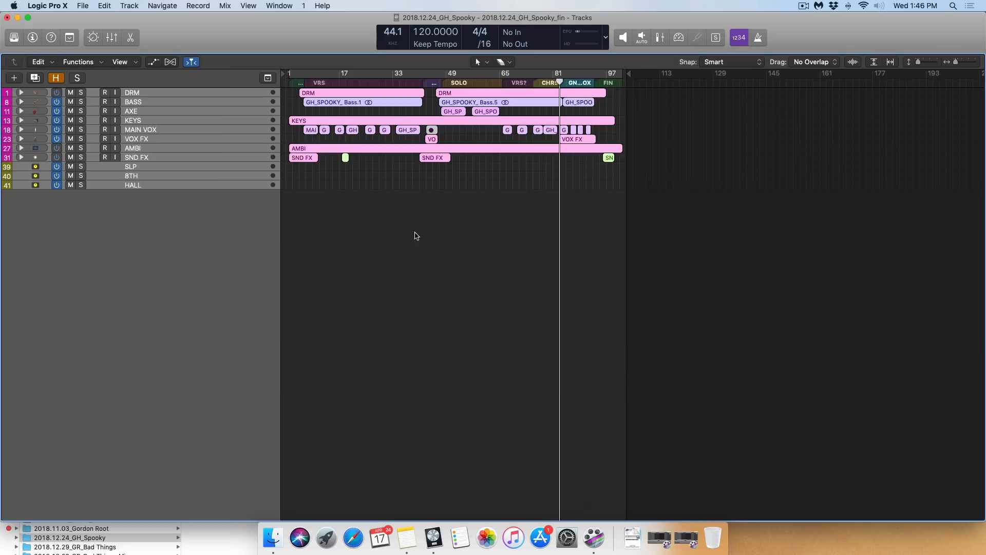
{"action": "mouse_move", "coordinate": [253, 215]}
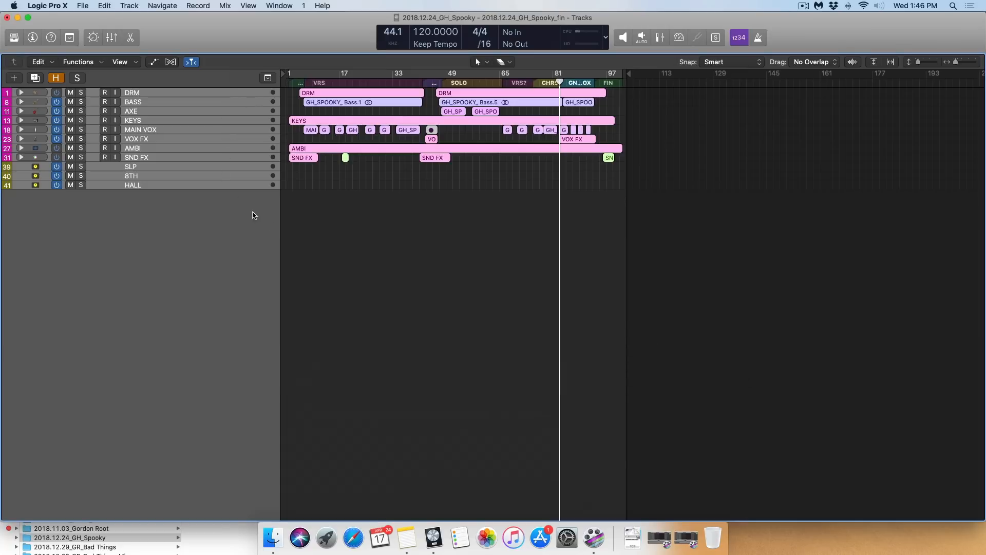